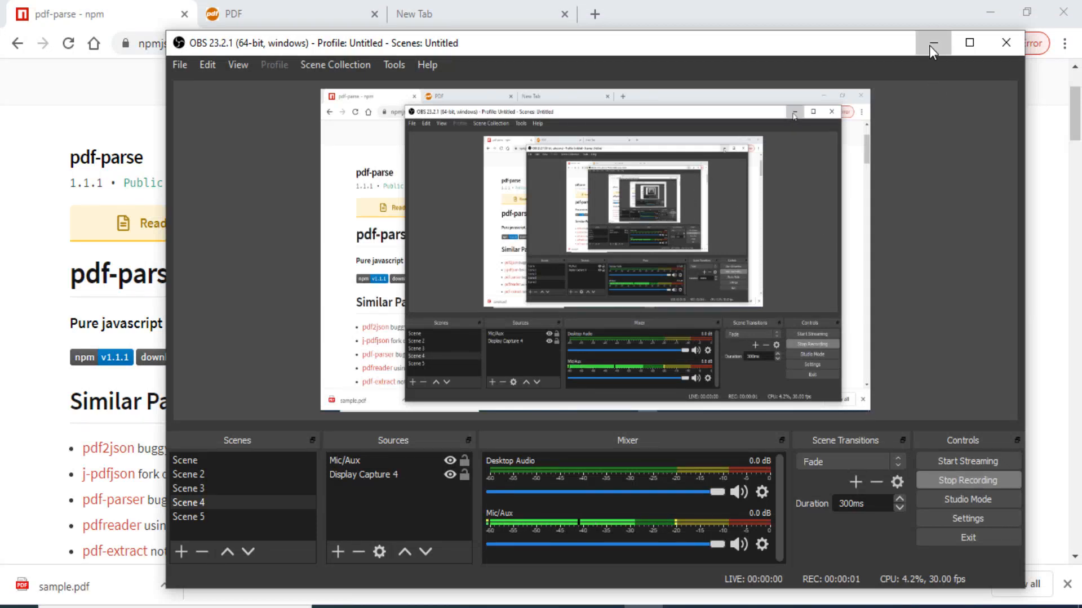
- Minimize the OBS recorder window to reveal the pdf-parse npm page in Chrome
click(933, 42)
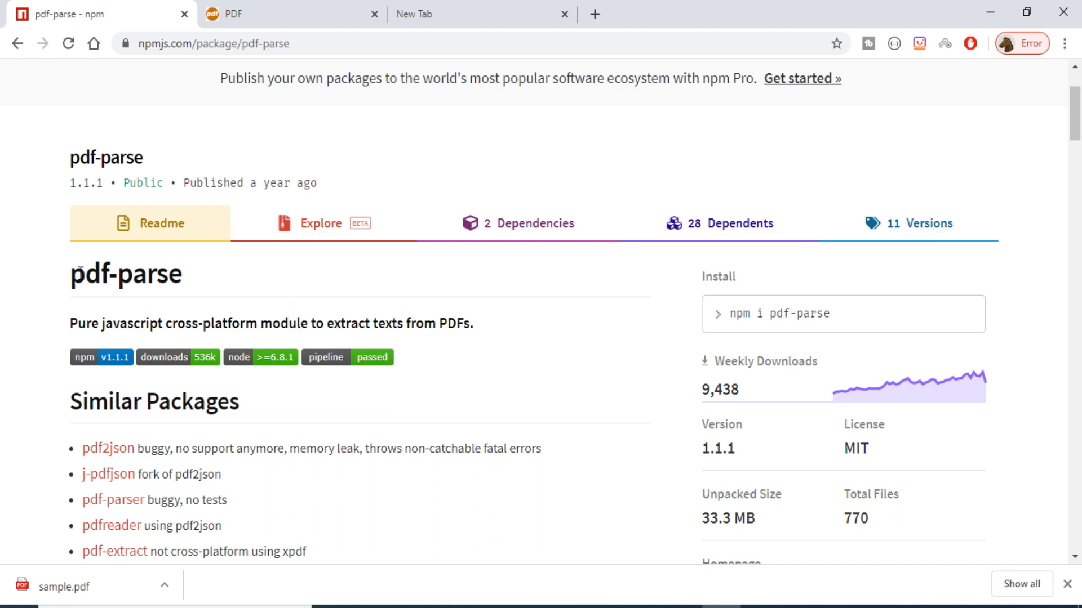
mouse_move(85, 304)
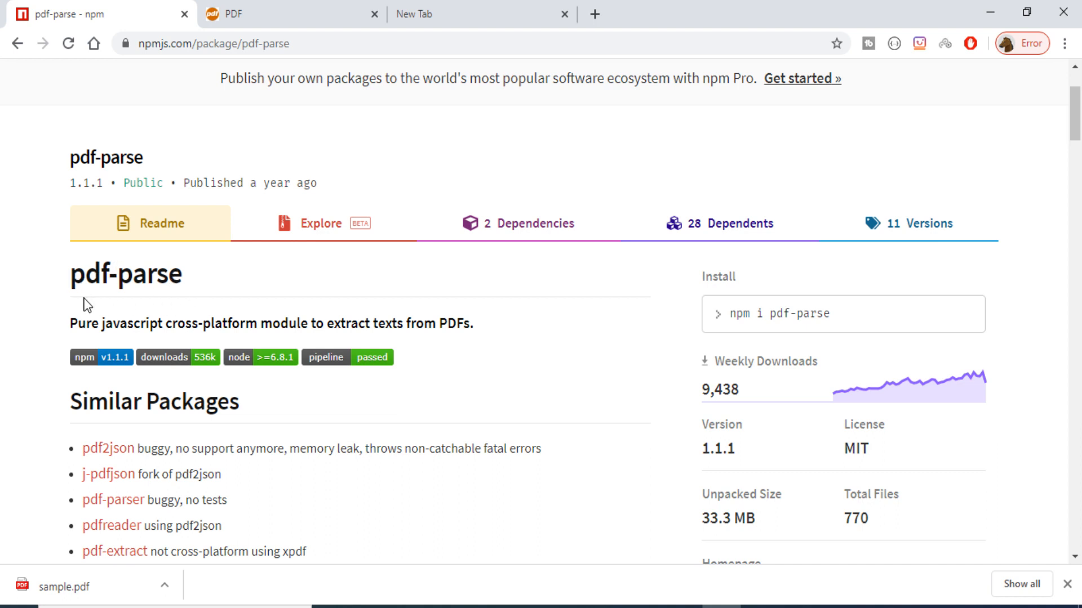
mouse_move(128, 300)
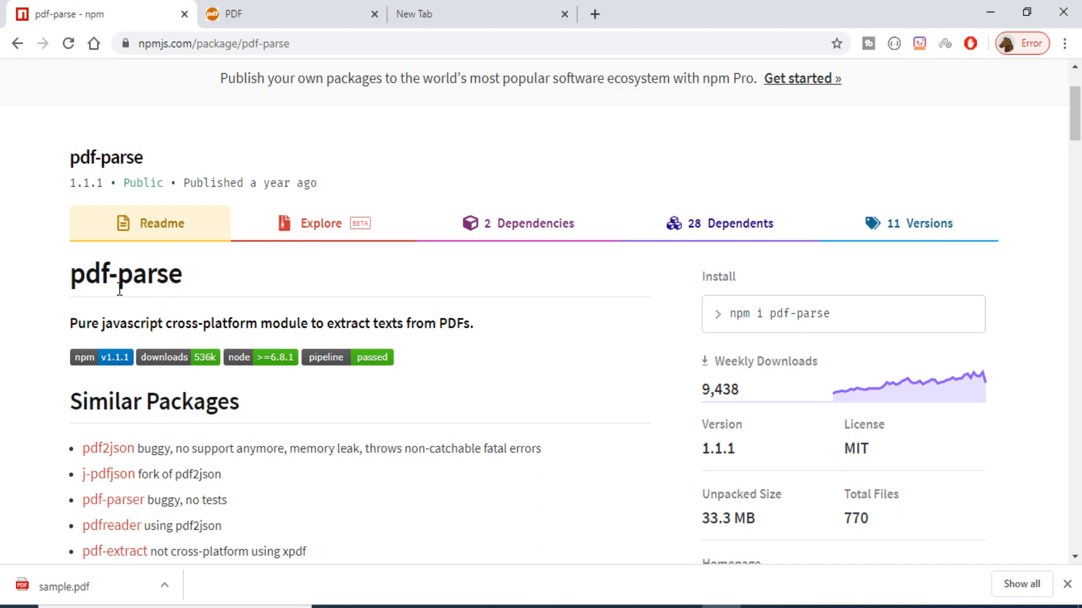
mouse_move(180, 299)
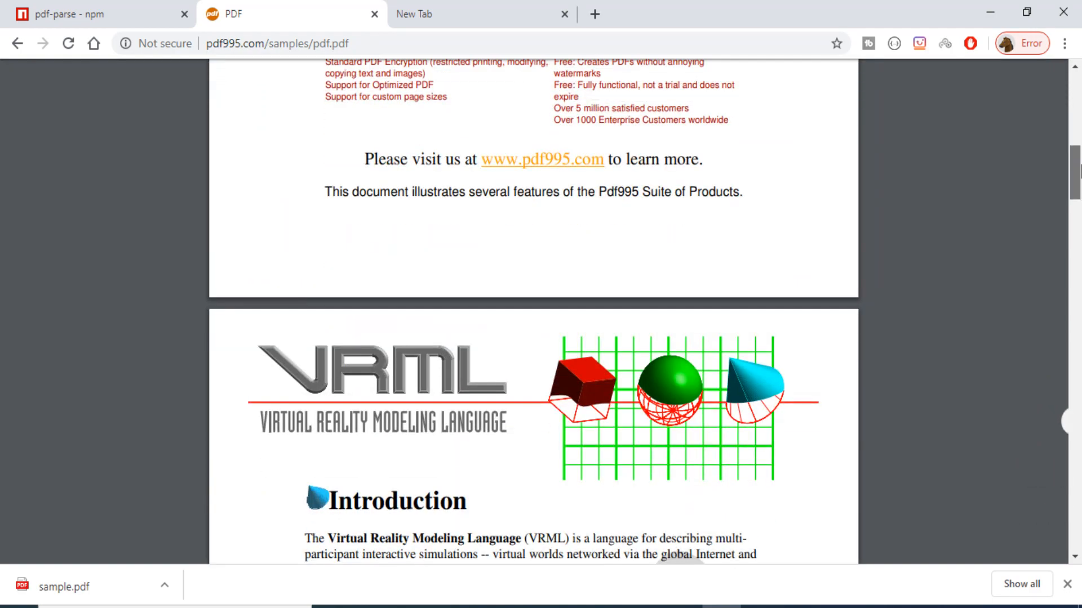
- Scroll through the pdf995 sample VRML PDF in Chrome's PDF tab
scroll(down, 3)
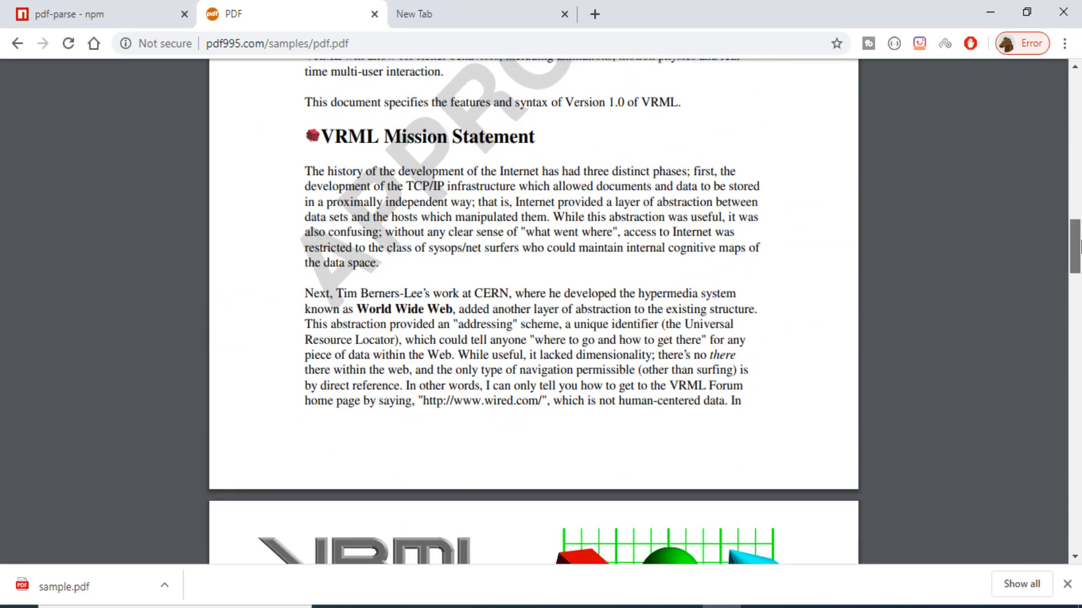
scroll(down, 3)
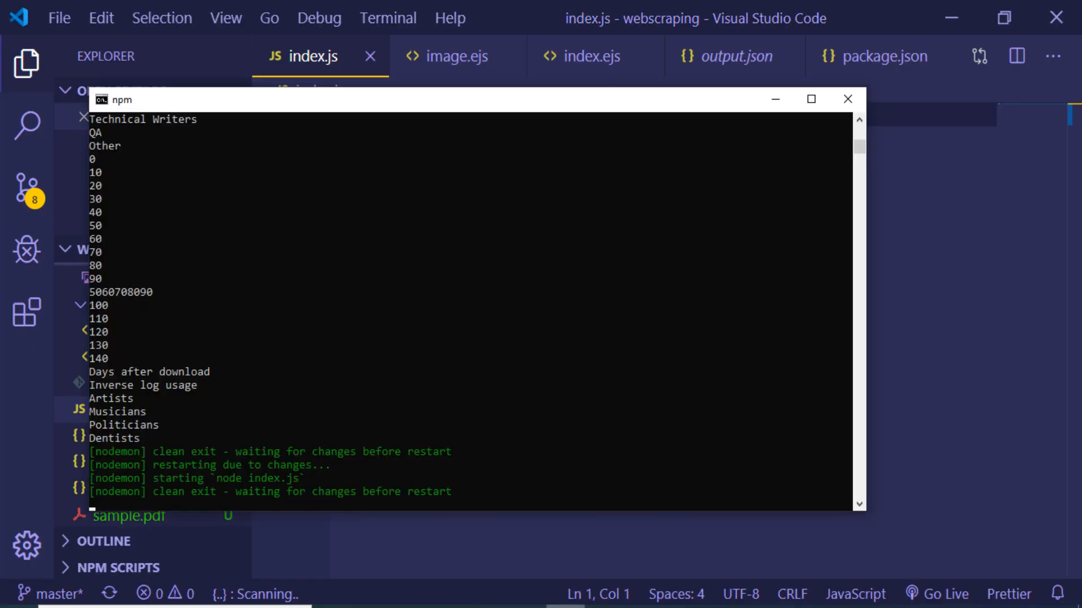
- Bring the empty index.js editor in front of the nodemon console window
click(847, 99)
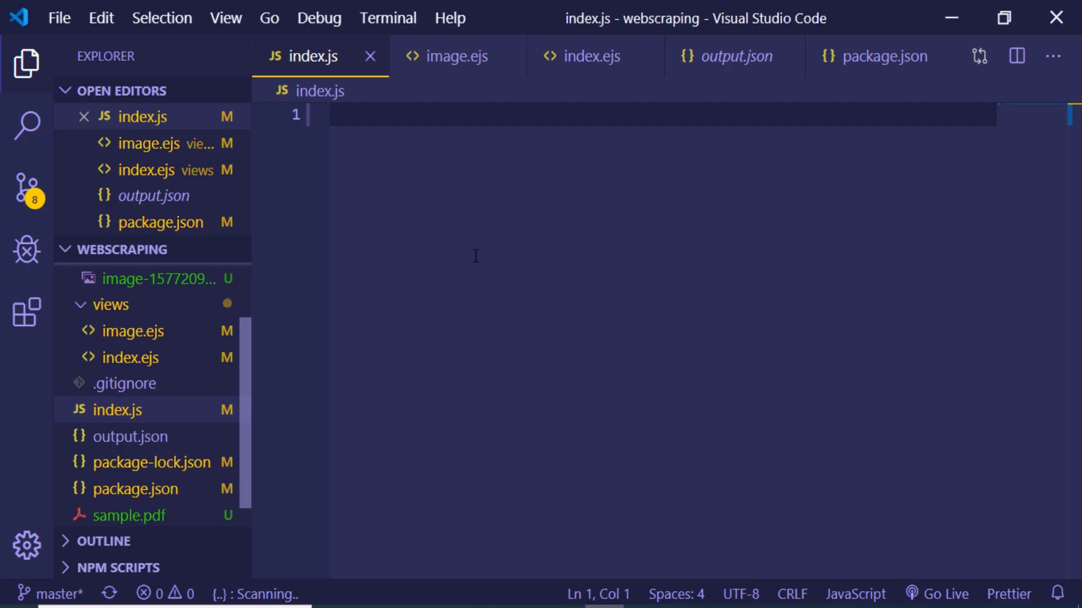
- Add const fs = require('fs') and const pdfparse = require('pdf-parse') on lines 1–2
text(const fs)
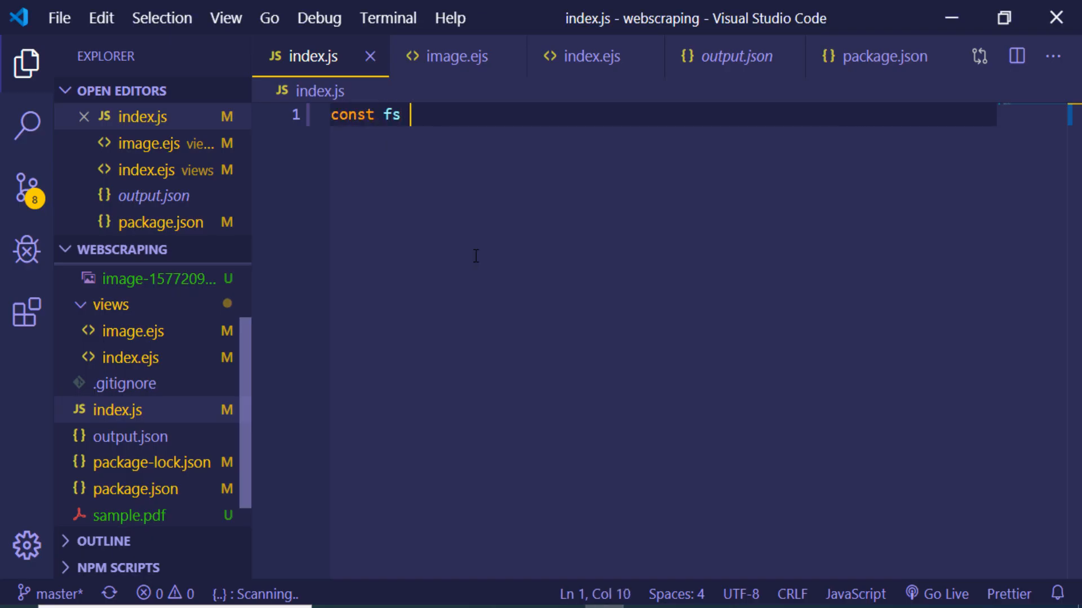
text(= require)
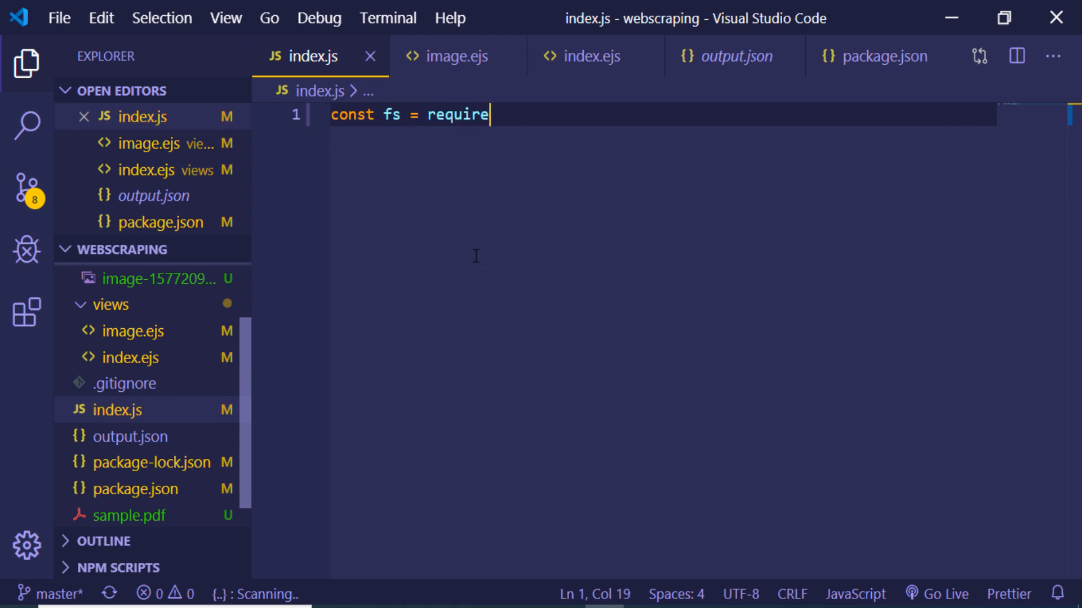
text(('fs'))
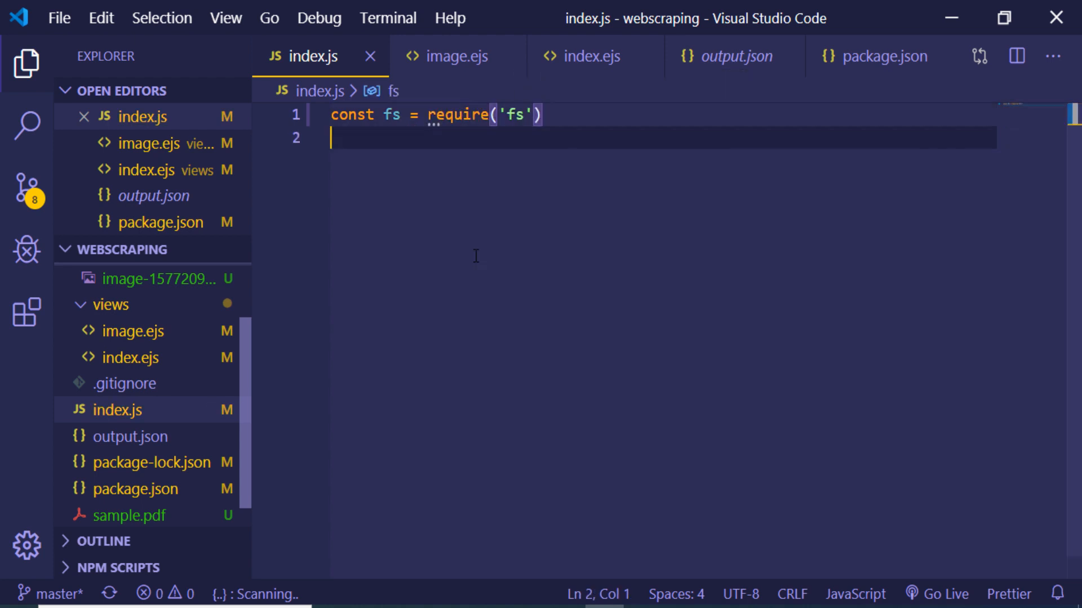
text(const pdfpa)
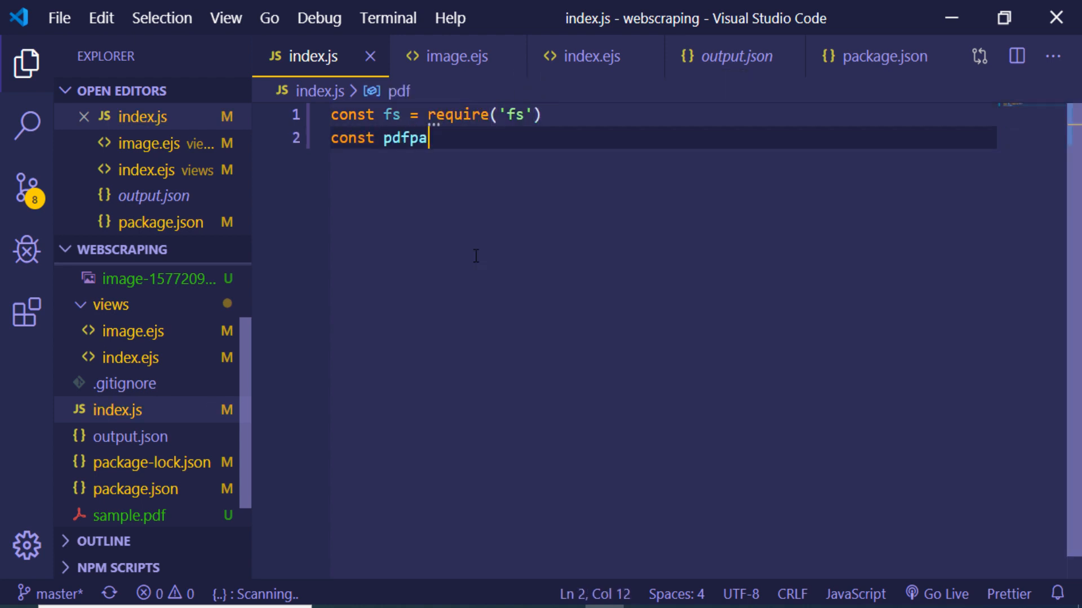
text(rse = require('pdf-parse)
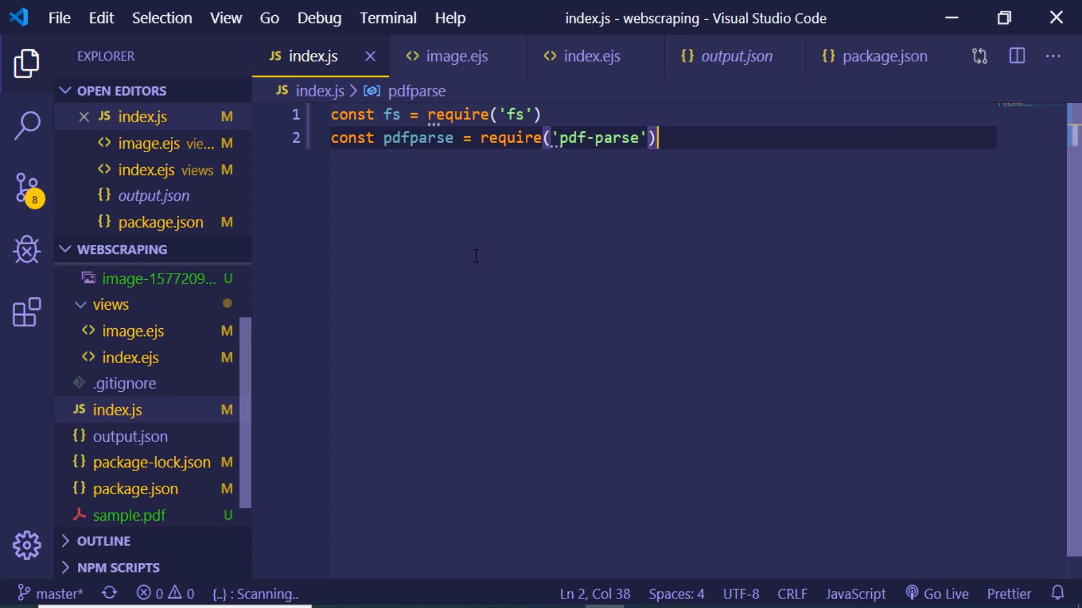
- Add const pdffile = fs.readFileSync('sample.pdf') on line 4
text(const pdf)
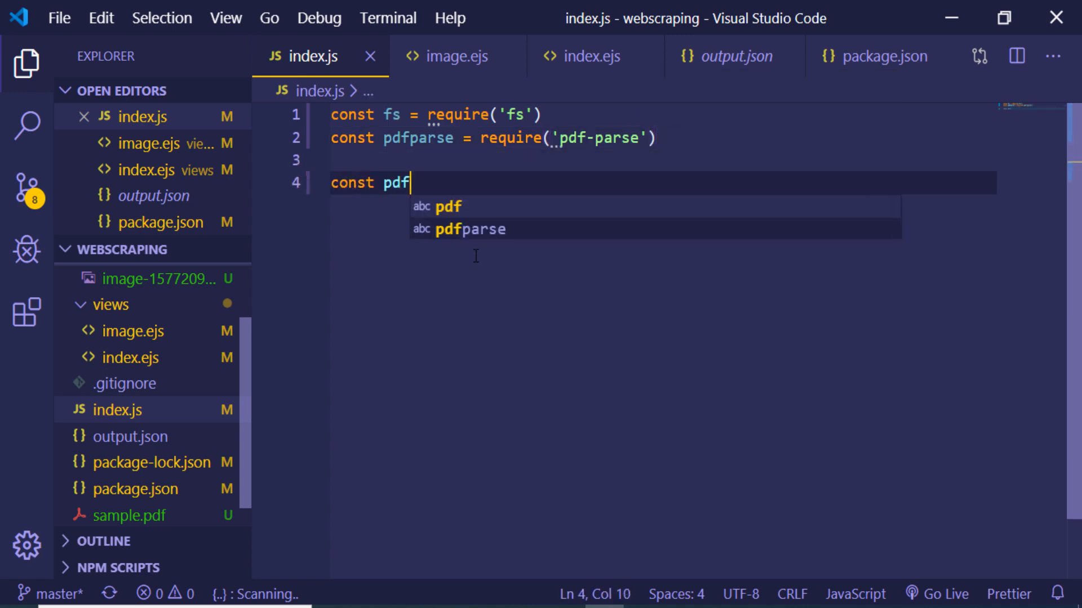
text(file =)
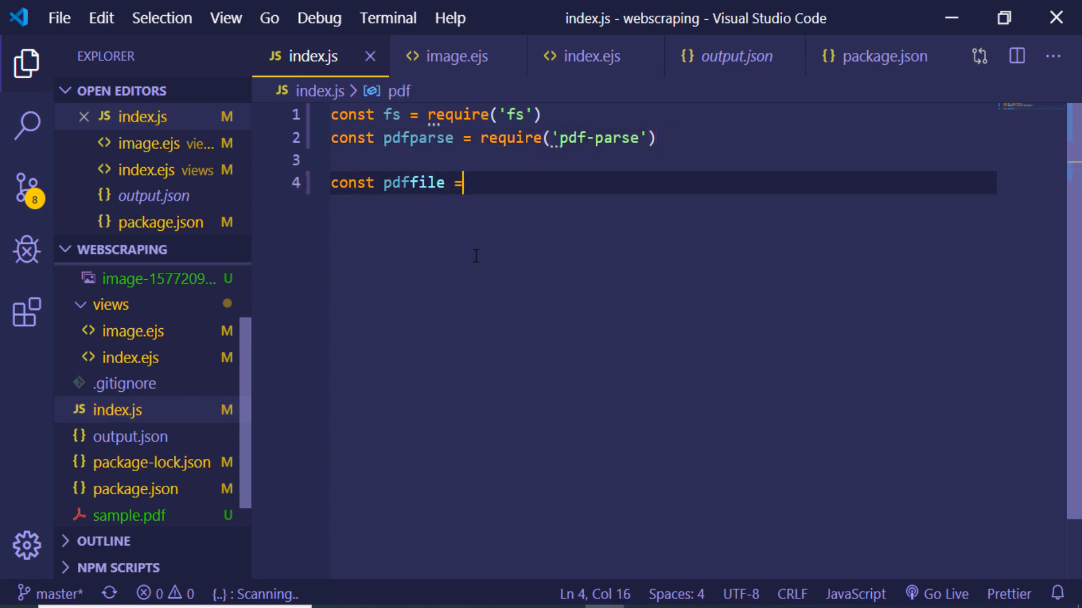
text(fs)
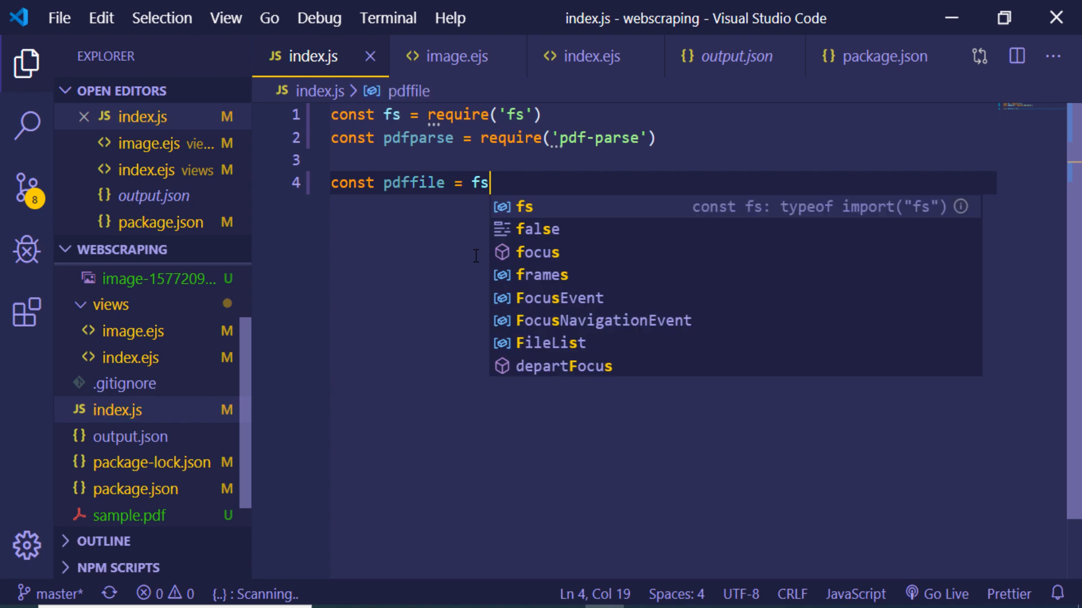
text(.readfi)
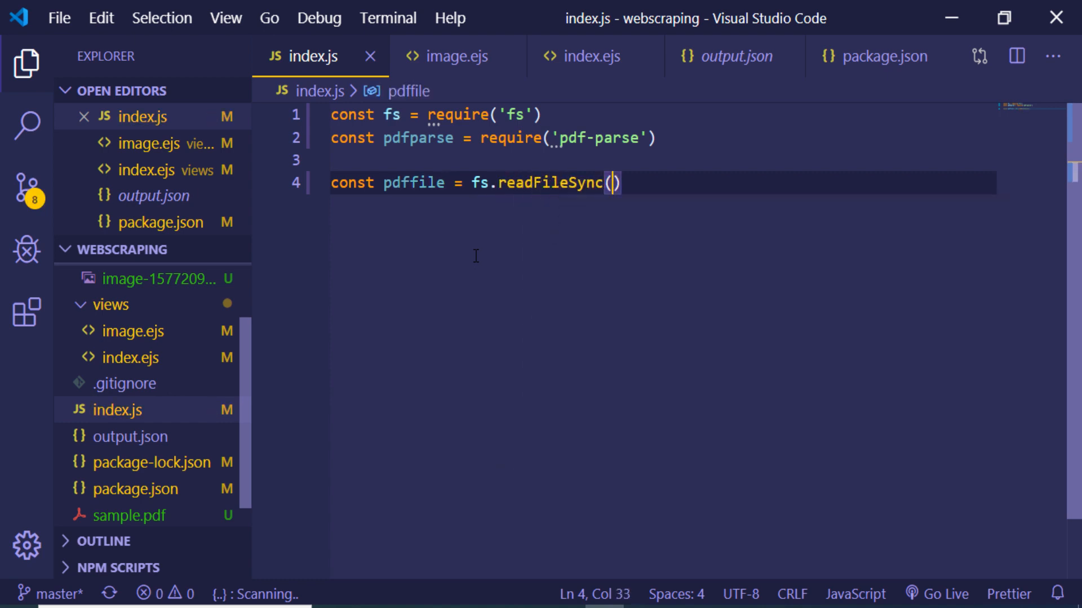
text('sample.)
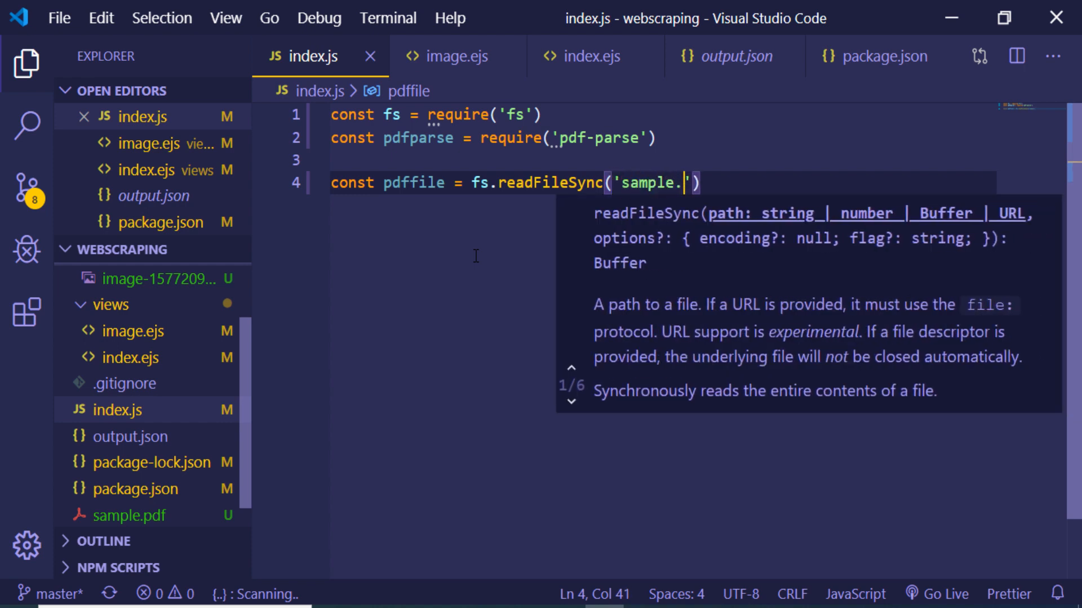
text(pdf)
text(// get )
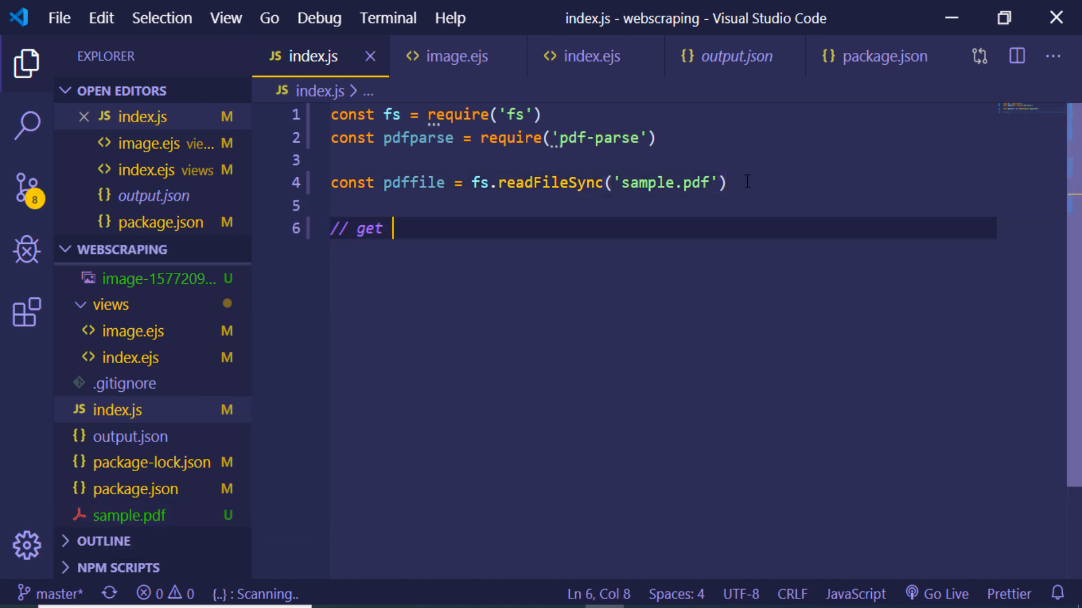
- Add a comment, then call pdfparse(pdffile).then with a function(data) callback
text(the information)
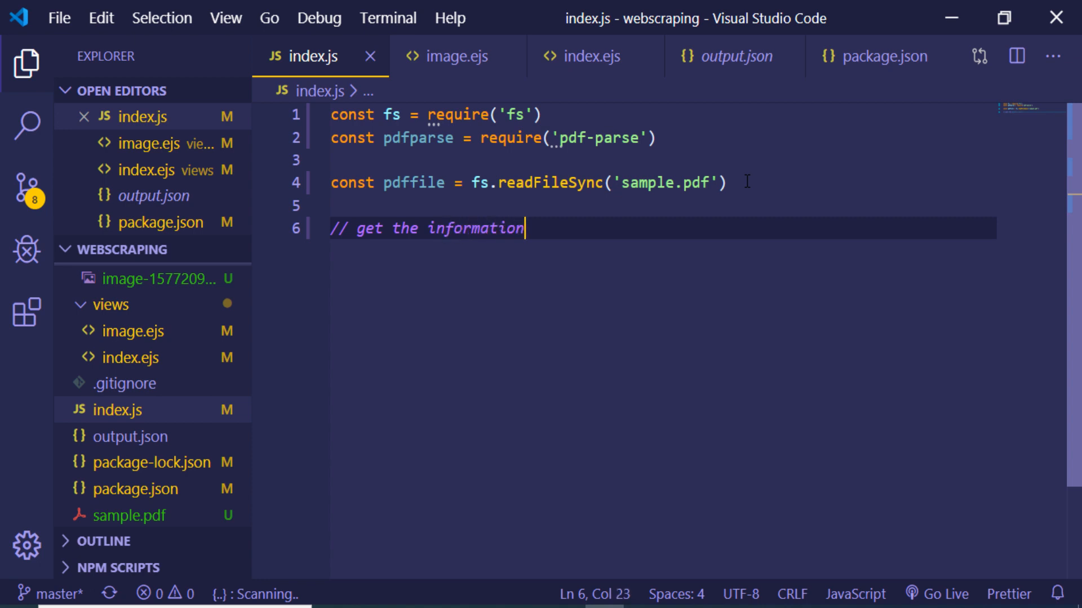
text(pdf)
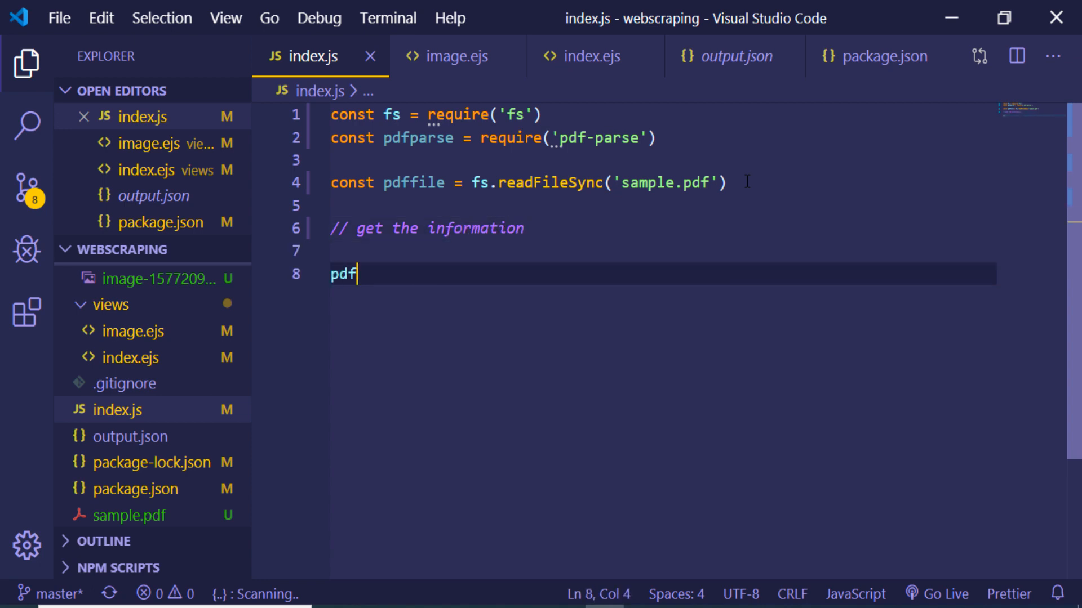
text(pa)
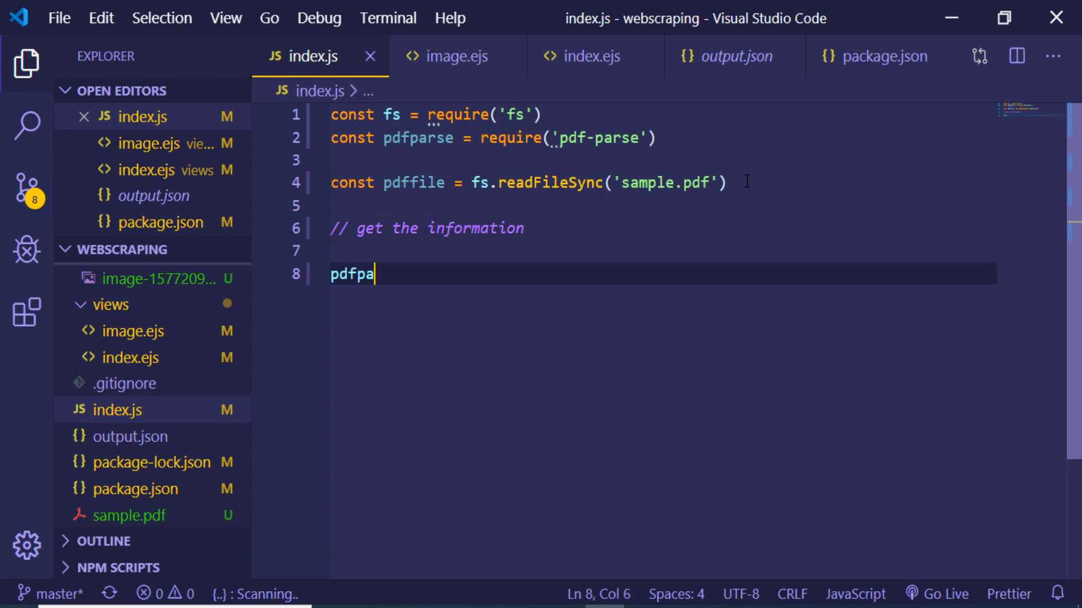
text(rse())
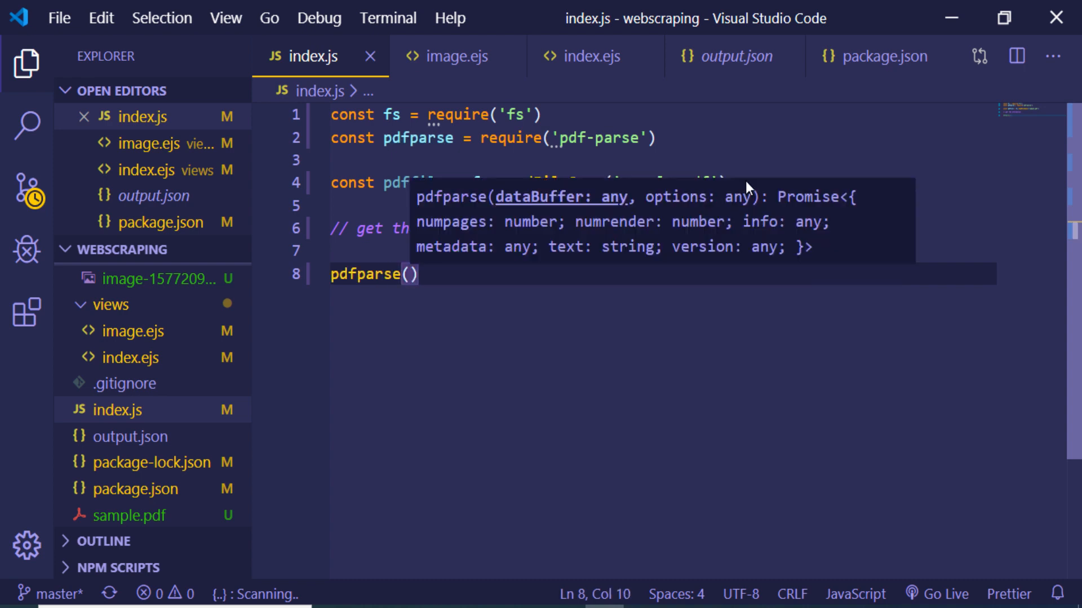
text(pdffile)
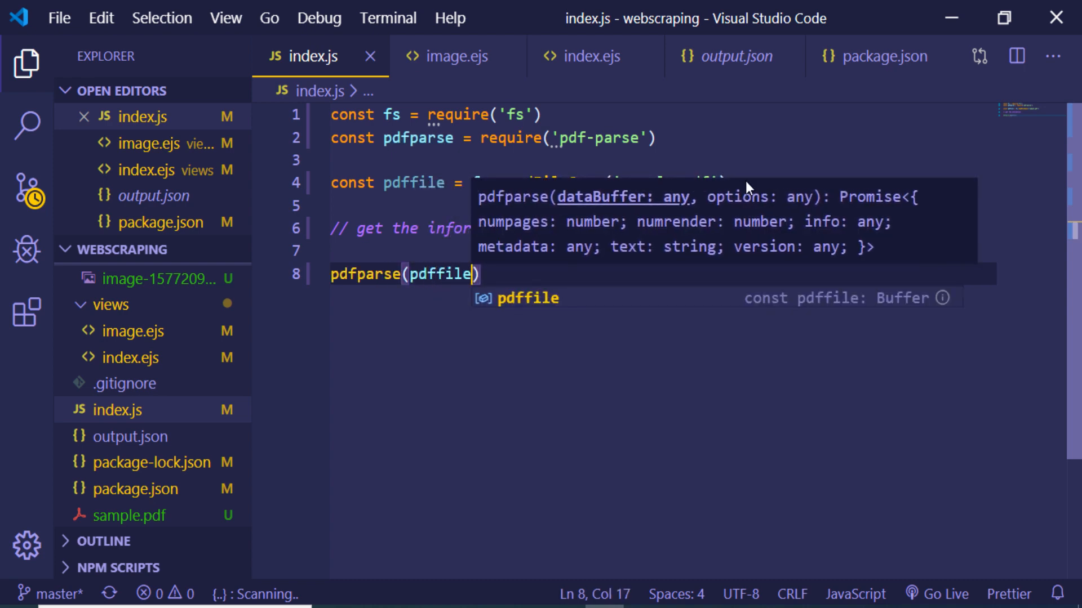
text(.then)
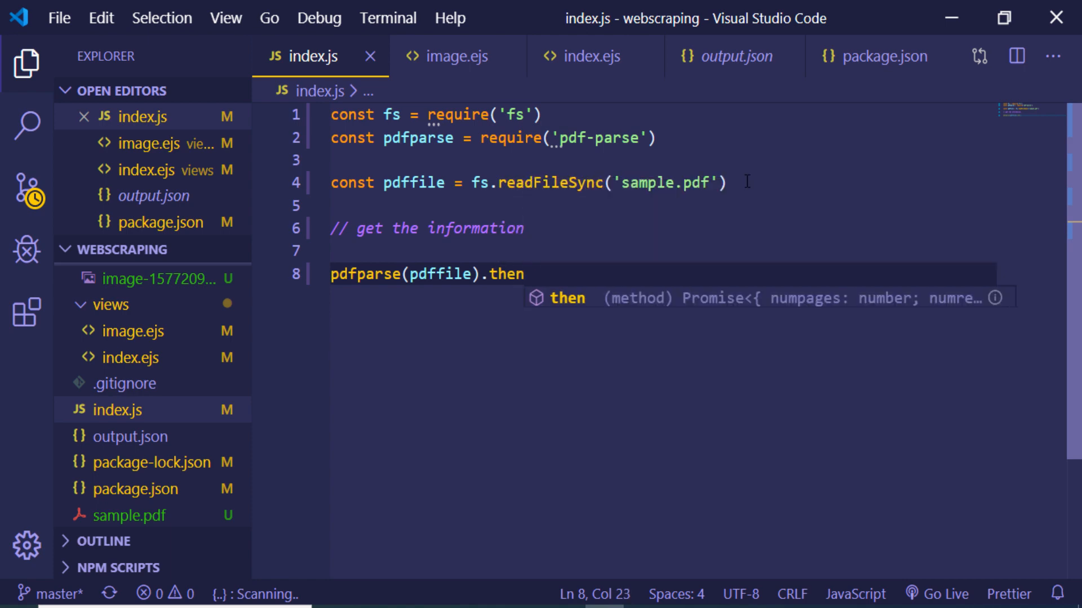
text((function())
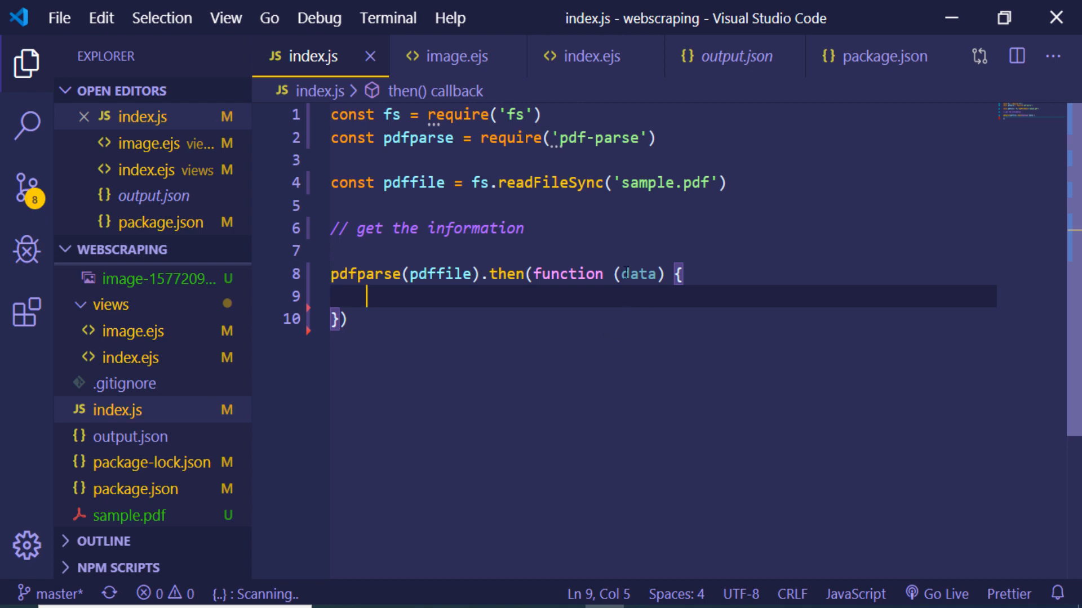
- Inside the callback, log data.numpages with console.log
text(co)
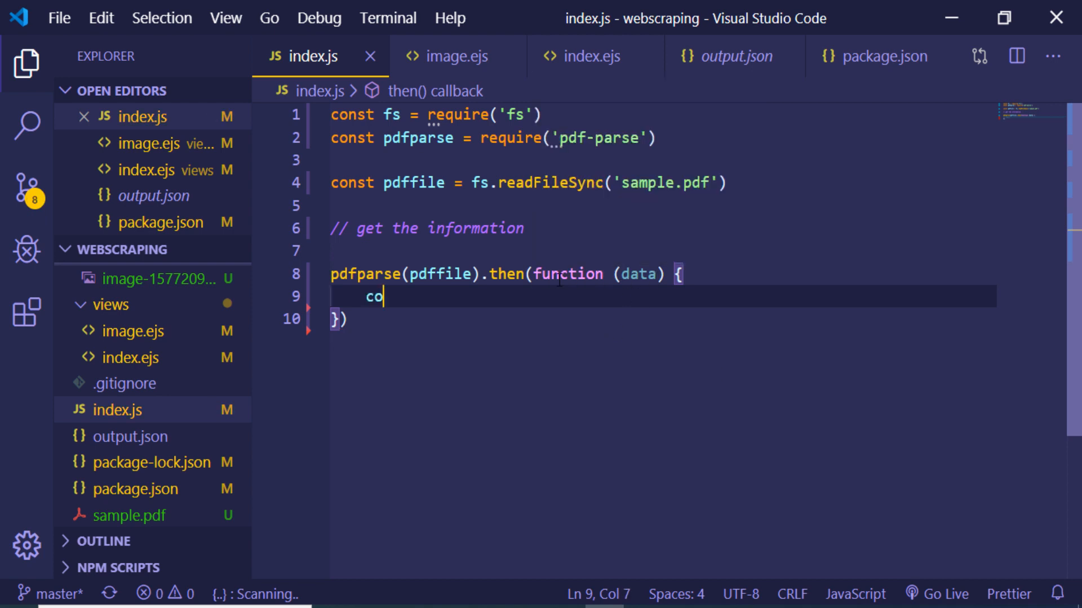
text(nsole.log(data.)
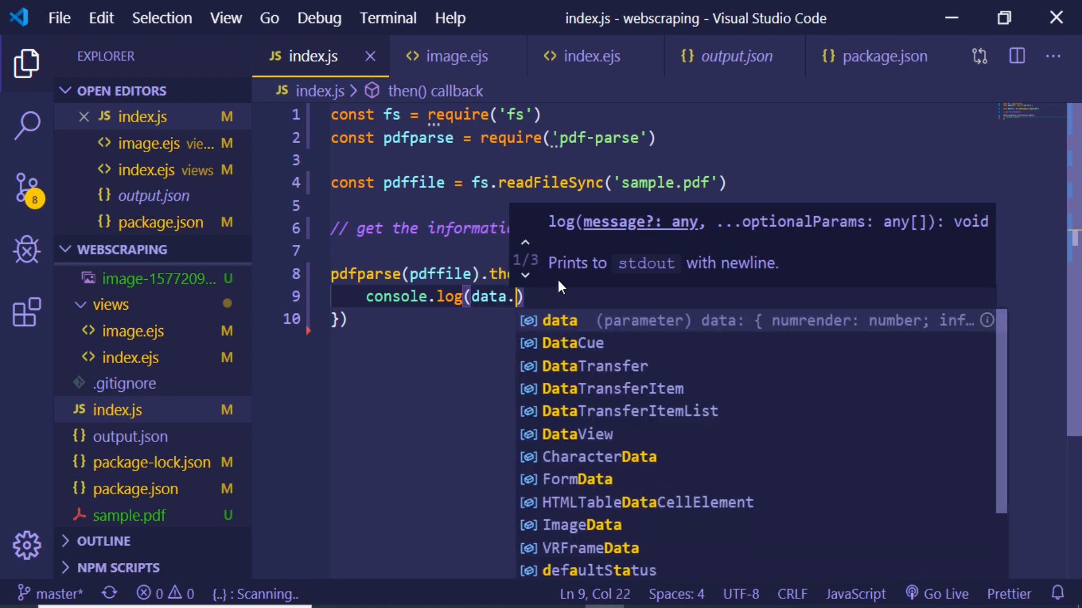
text(num)
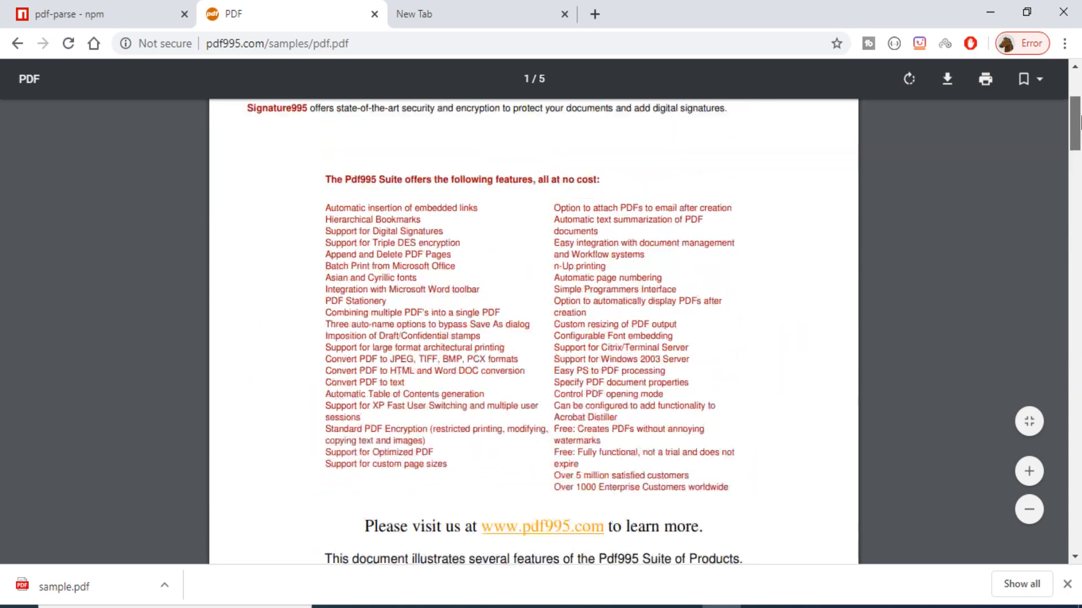
scroll(down, 3)
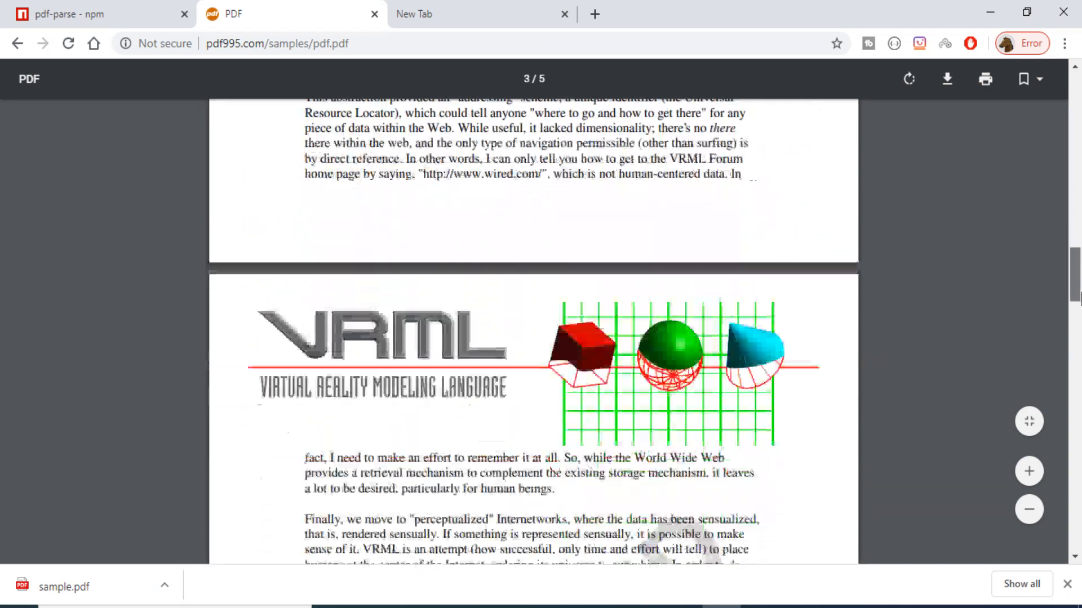
scroll(down, 3)
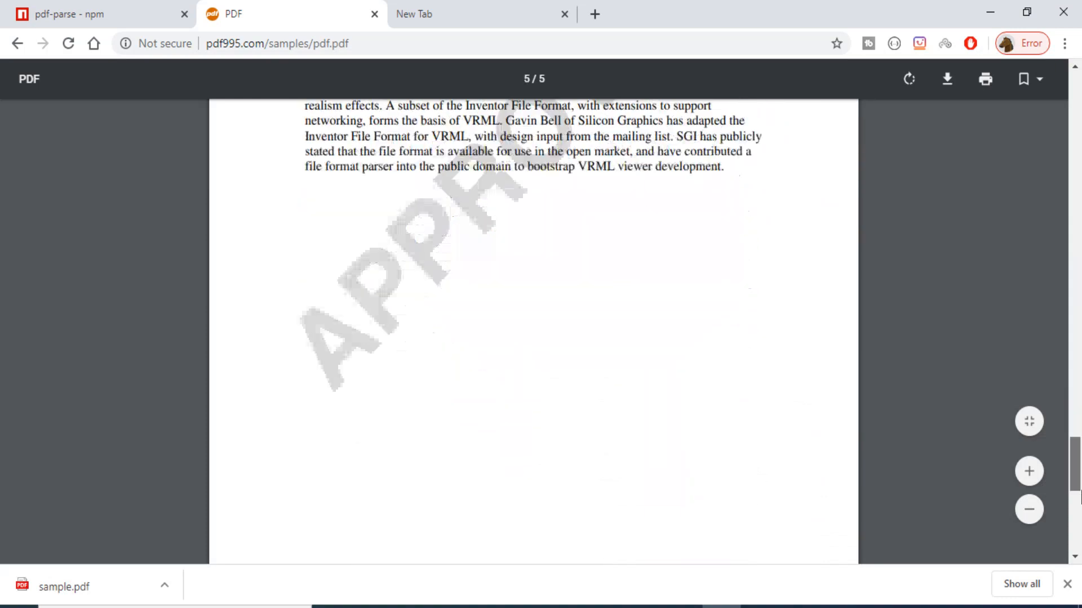
scroll(down, 3)
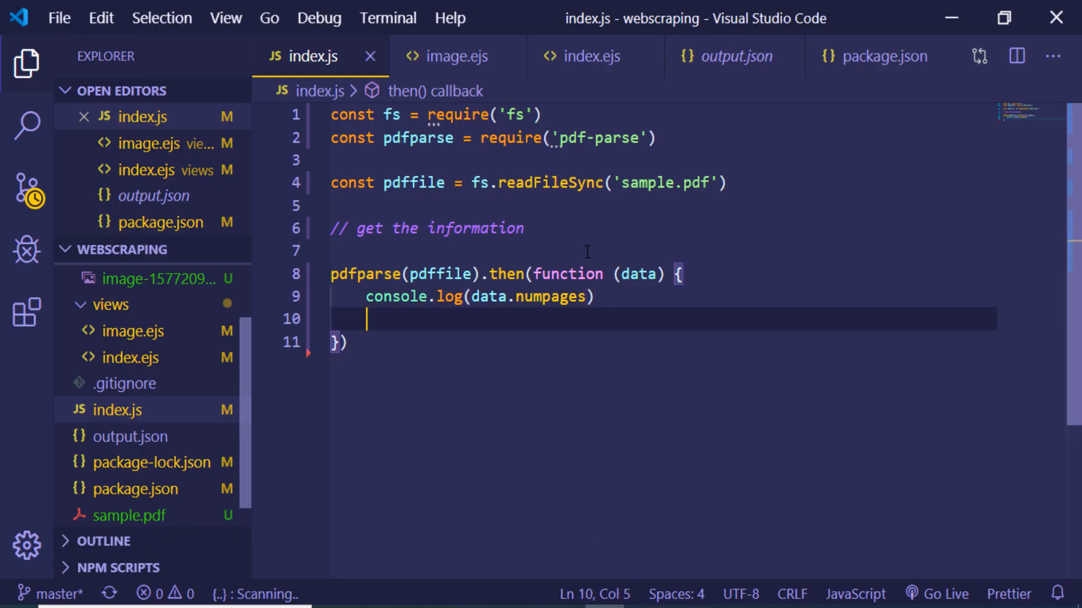
- Add console.log(data.info) on a new line below the page-count log
text(console.log(dat)
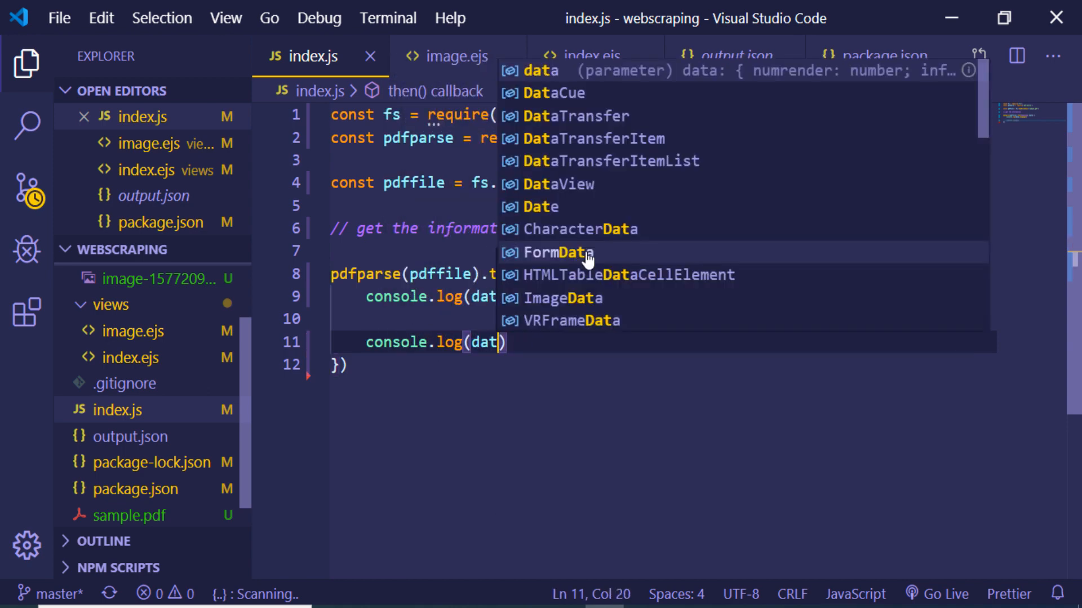
text(.)
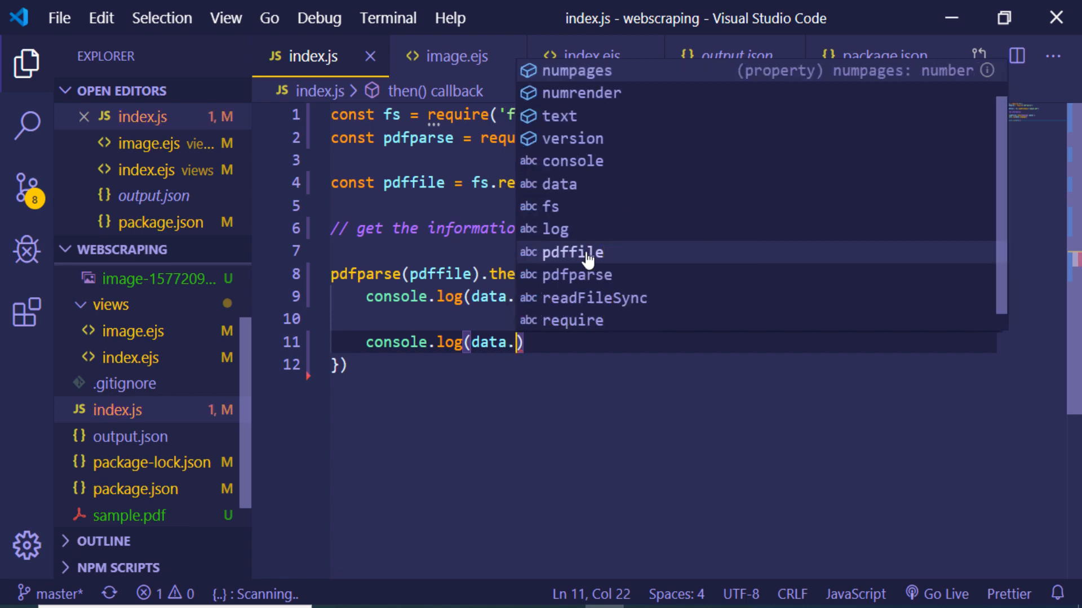
text(info)
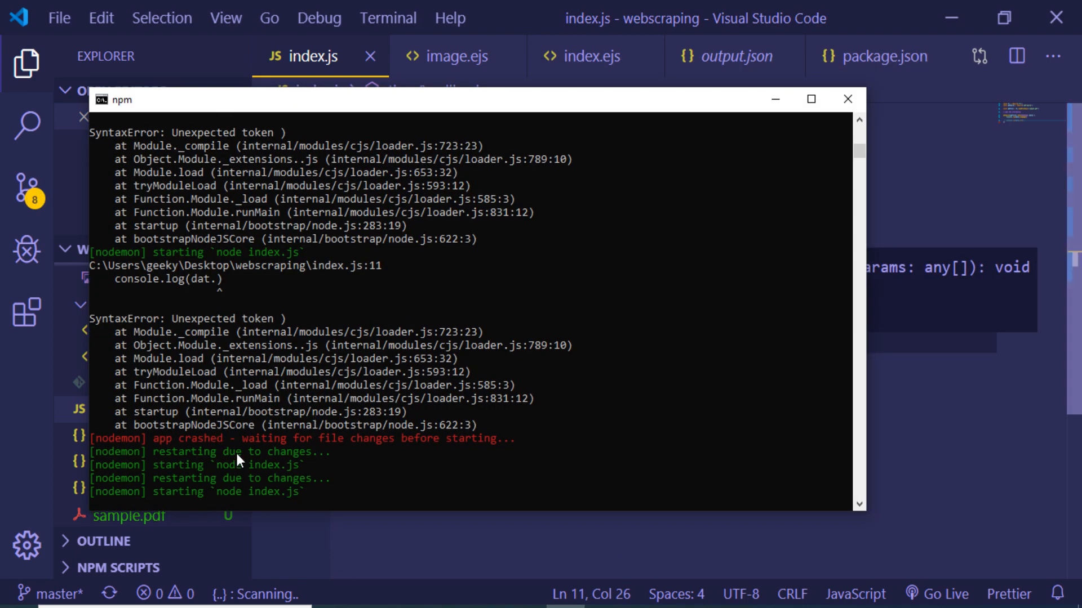
- Scroll the nodemon output showing 5 pages and the PDF info object
scroll(down, 3)
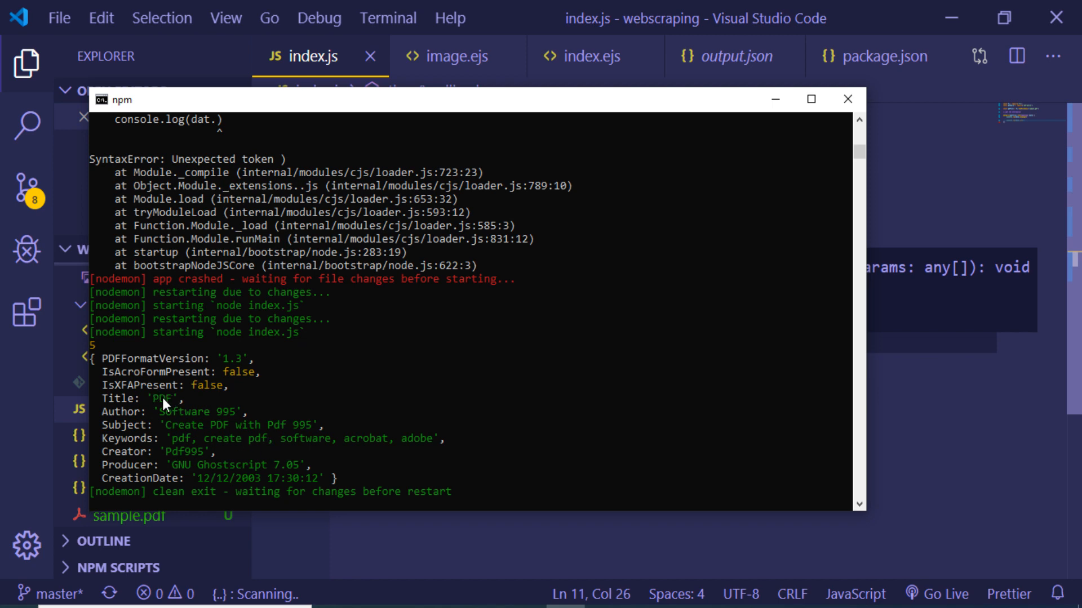
mouse_move(116, 423)
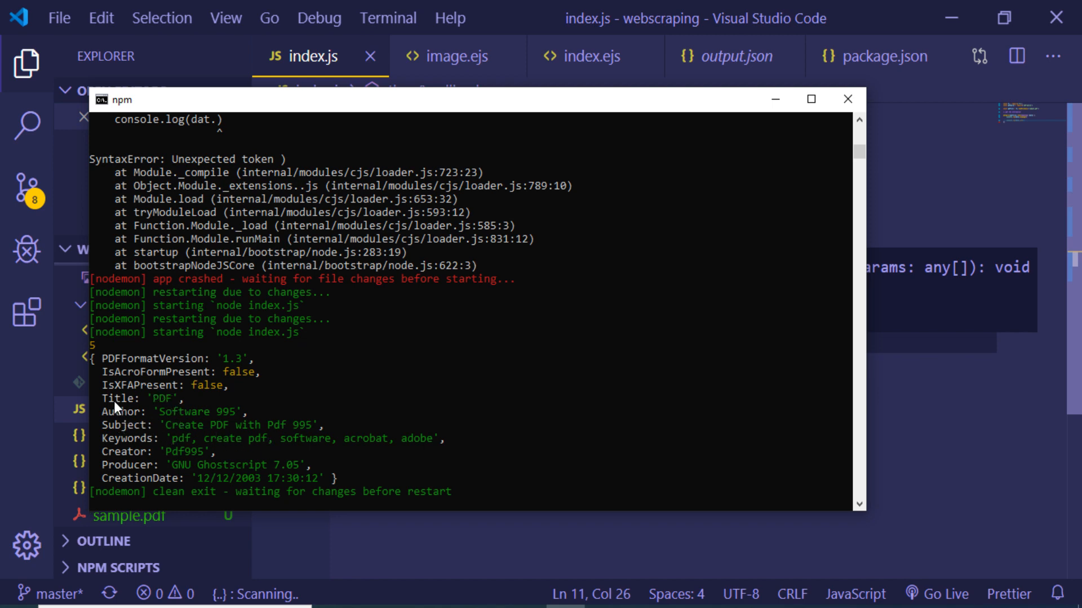
mouse_move(139, 468)
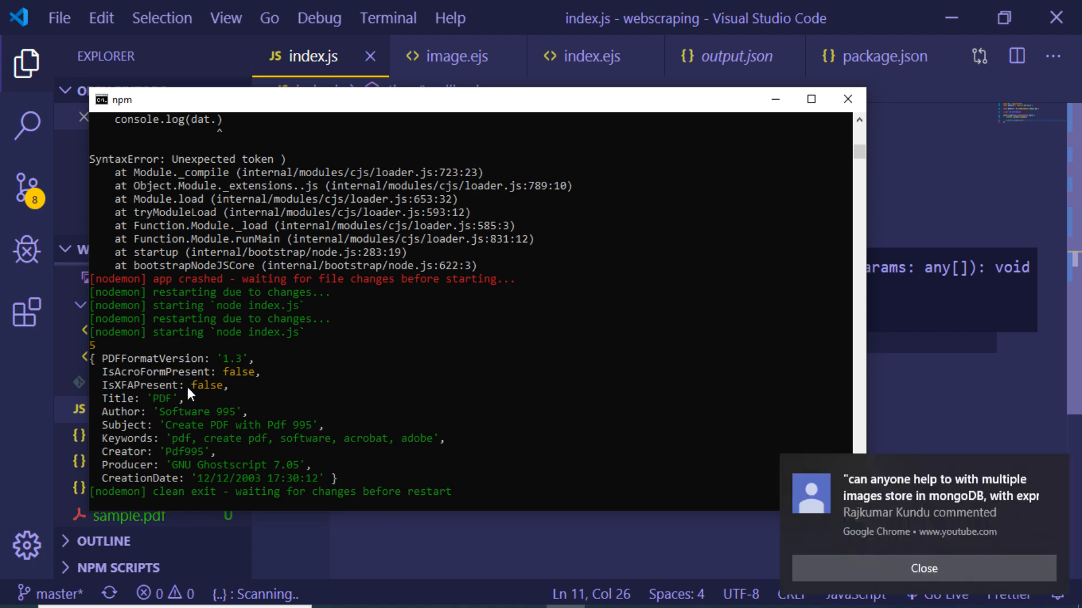
mouse_move(757, 259)
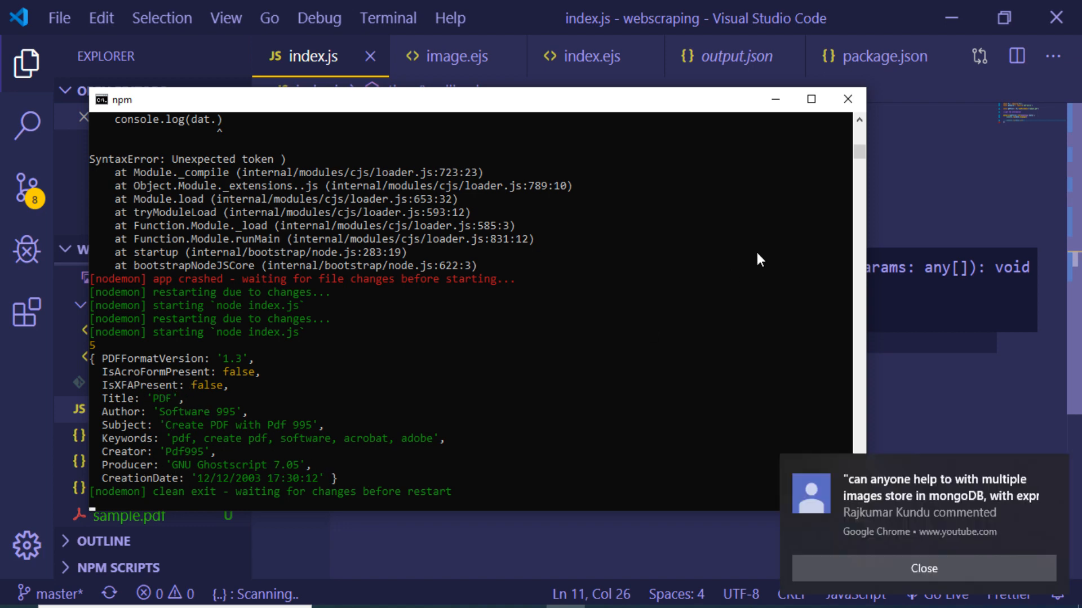
mouse_move(775, 104)
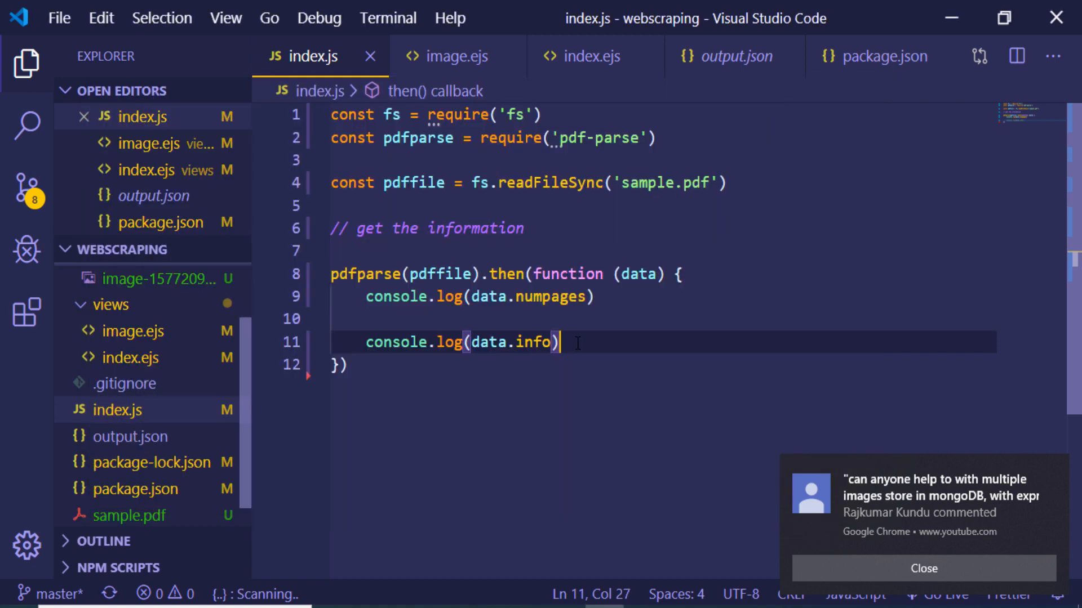
- Add console.log(data.text) as the third log line in index.js
text(co)
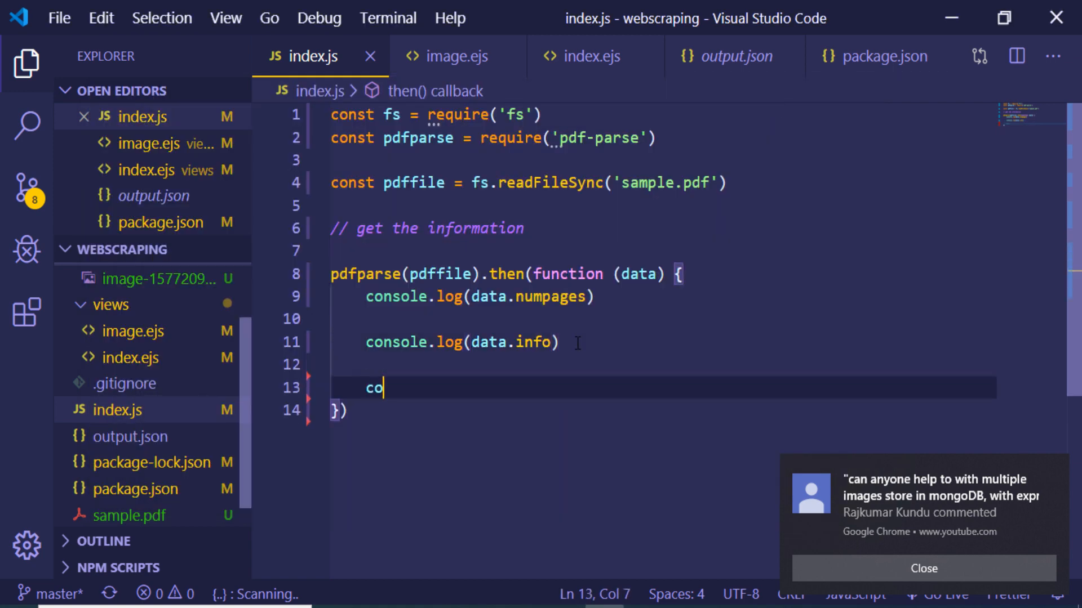
text(nsole.lo)
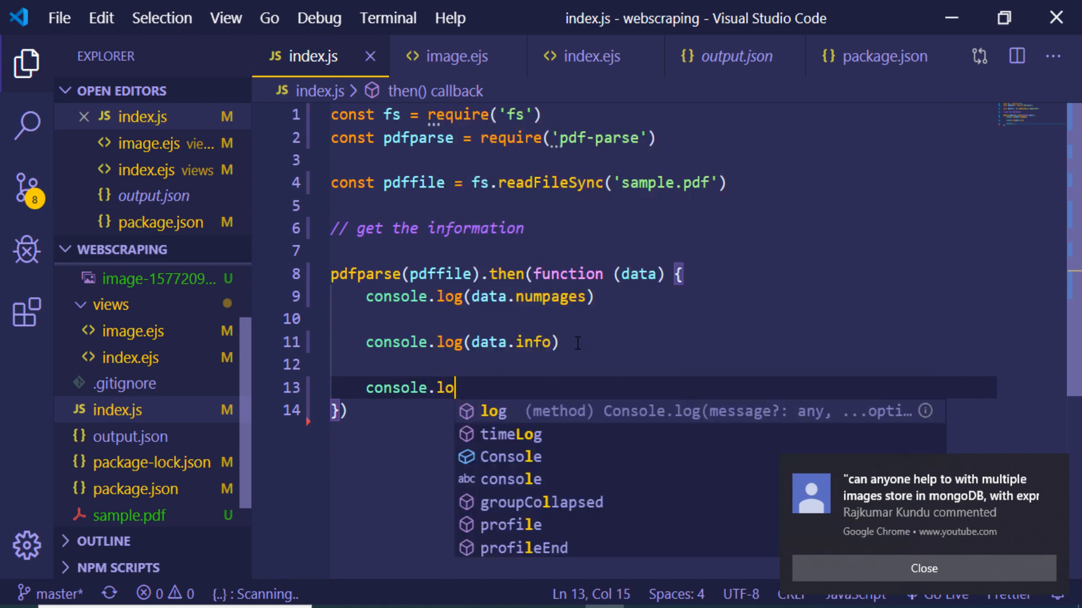
text(g(data)
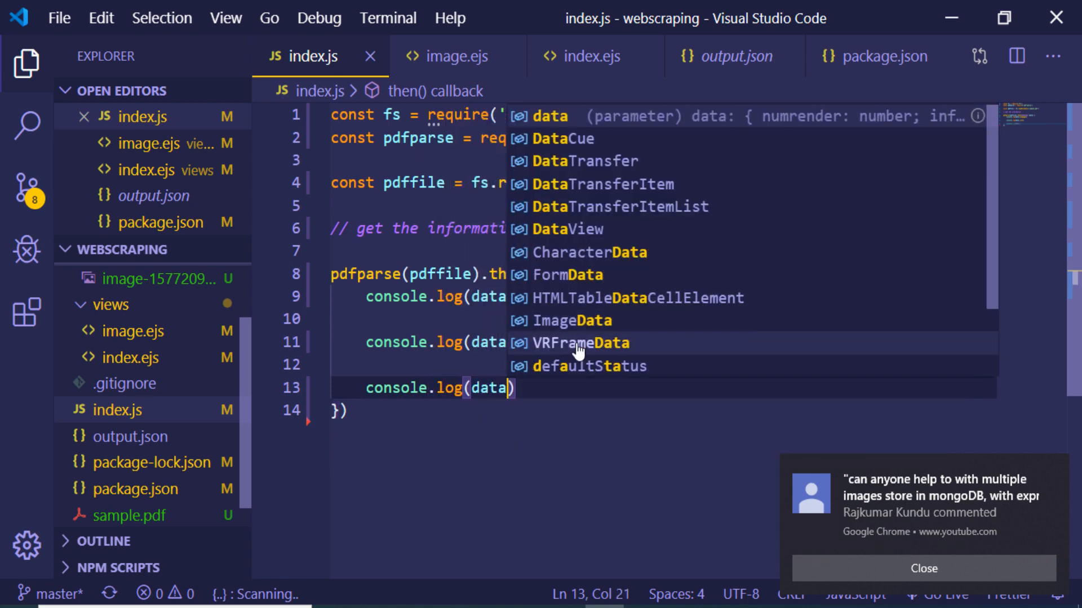
text(.text)
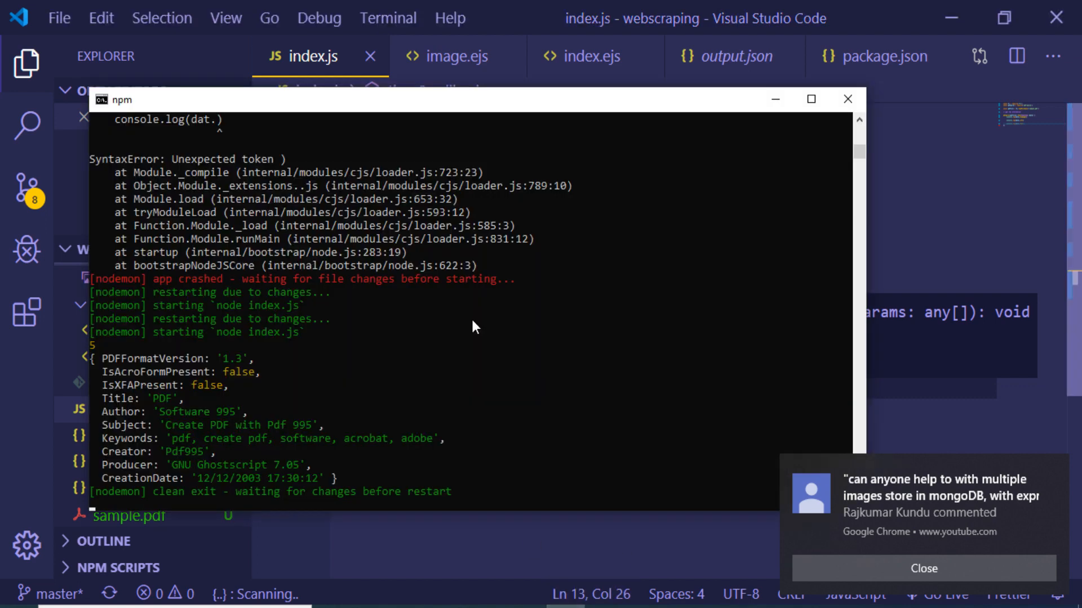
mouse_move(398, 416)
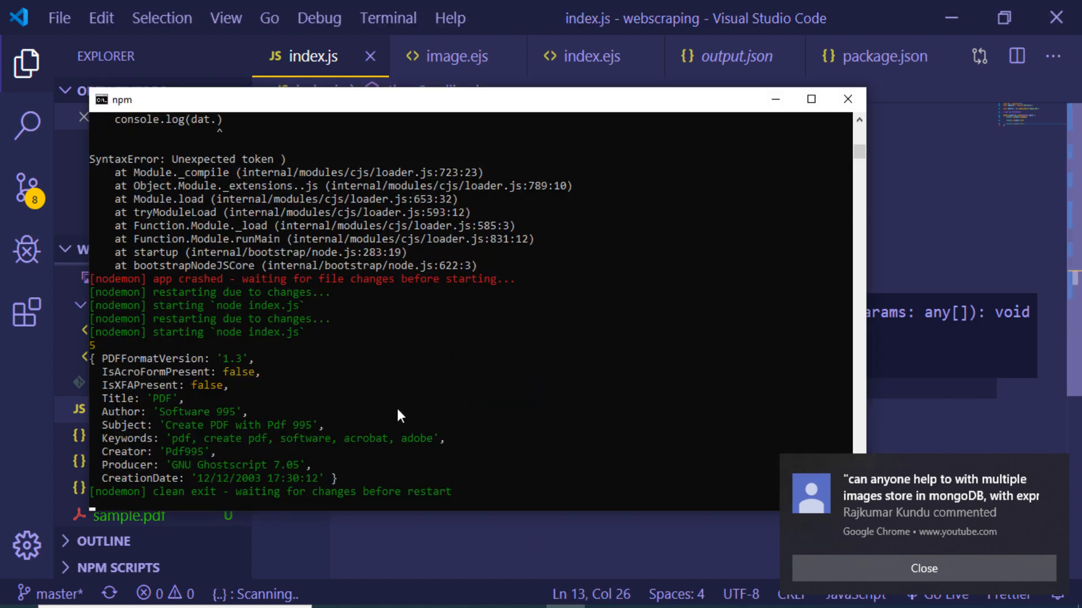
- Dismiss the comment notification and scroll through the PDF's extracted VRML article text
scroll(down, 3)
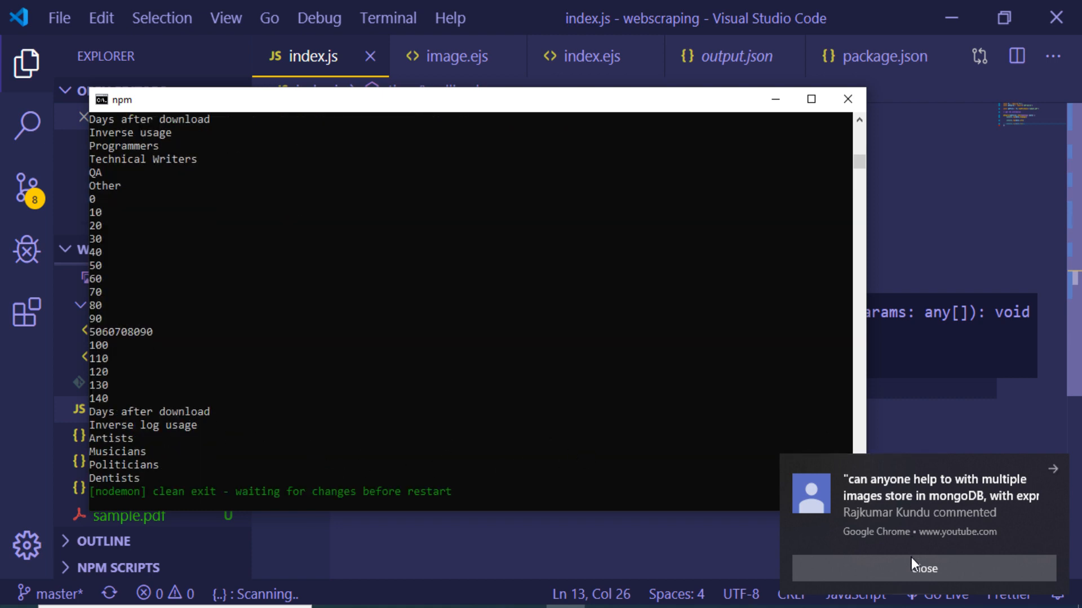
click(921, 568)
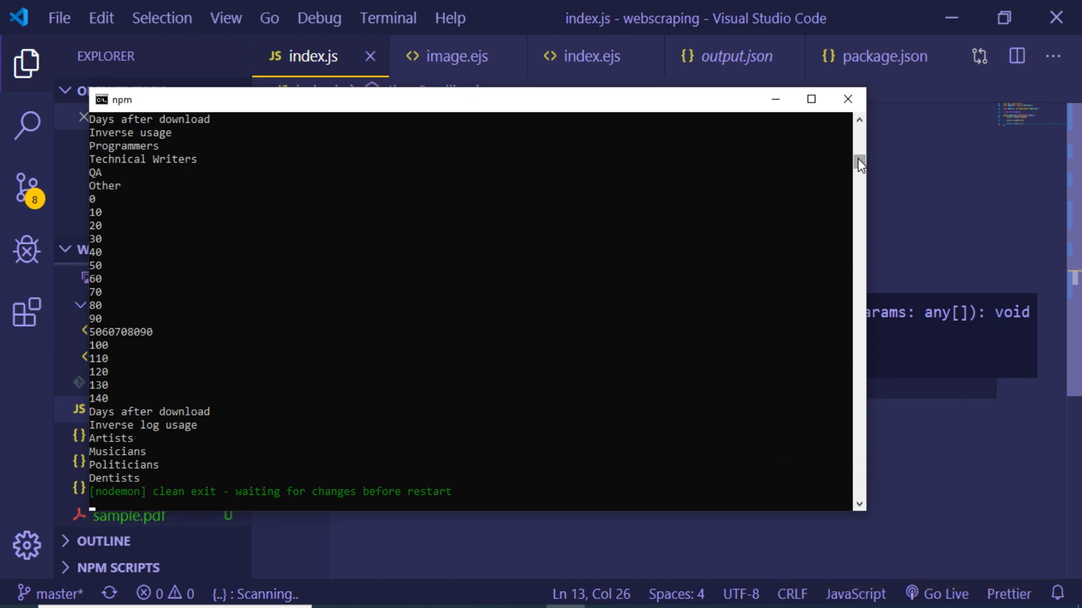
scroll(down, 3)
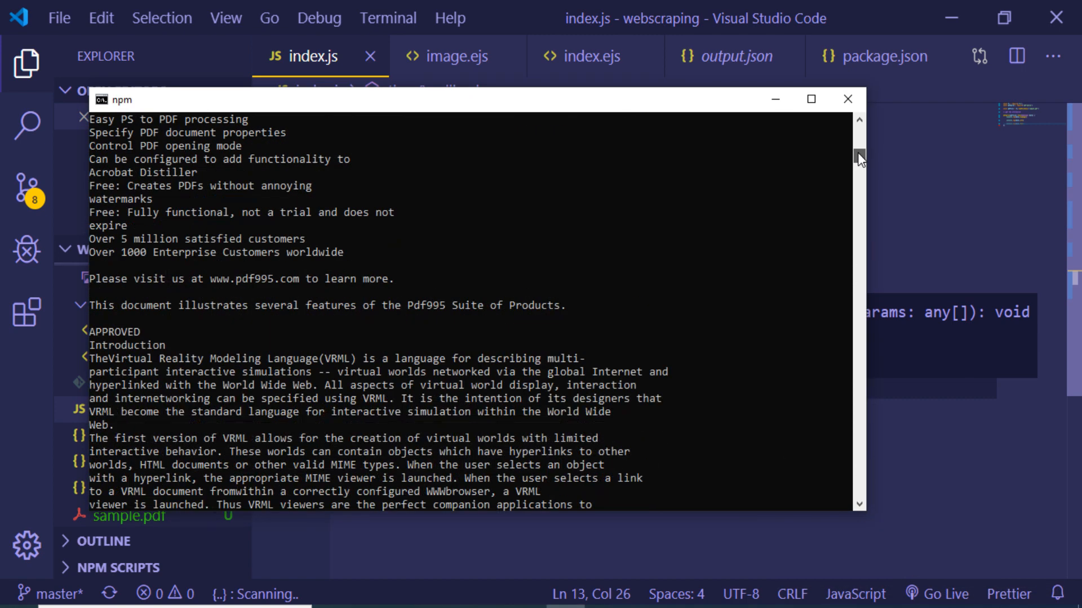
scroll(down, 3)
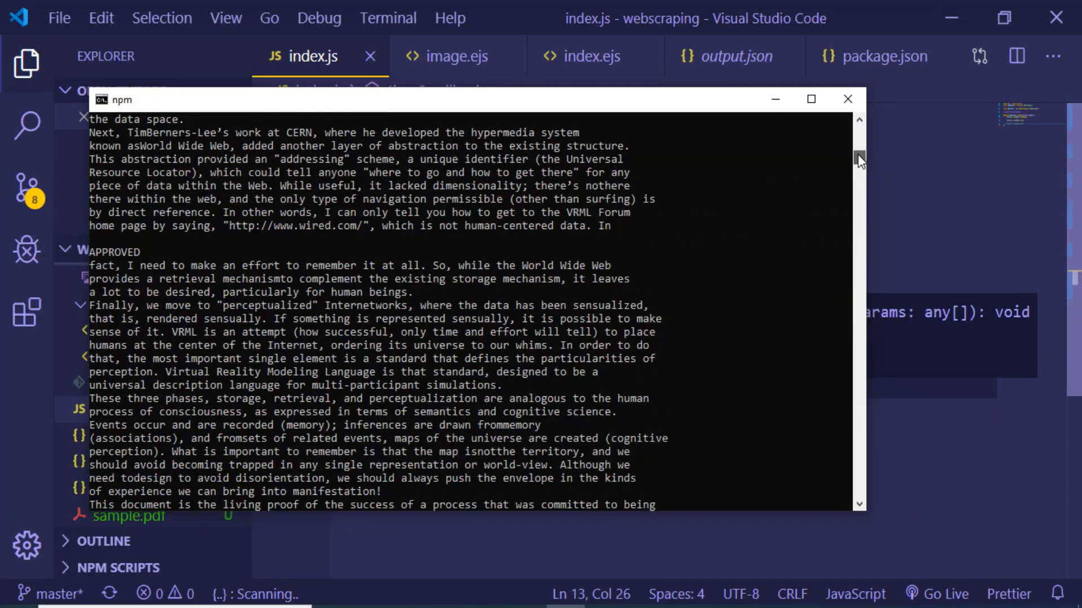